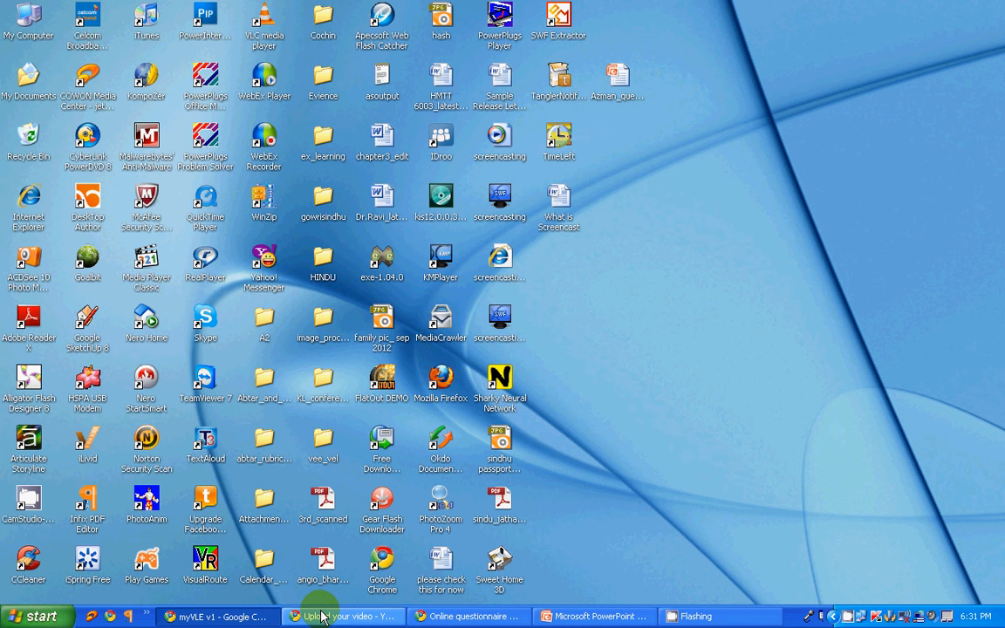
- Restore the 'Upload your video - YouTube' Chrome window from the taskbar
{"action": "left_click", "coordinate": [332, 614]}
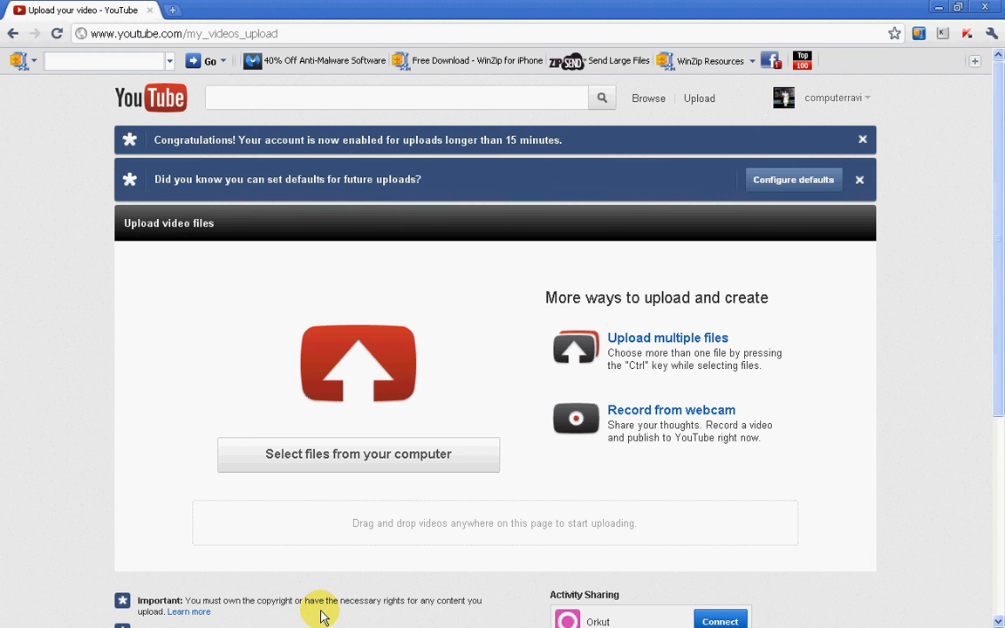
{"action": "mouse_move", "coordinate": [342, 251]}
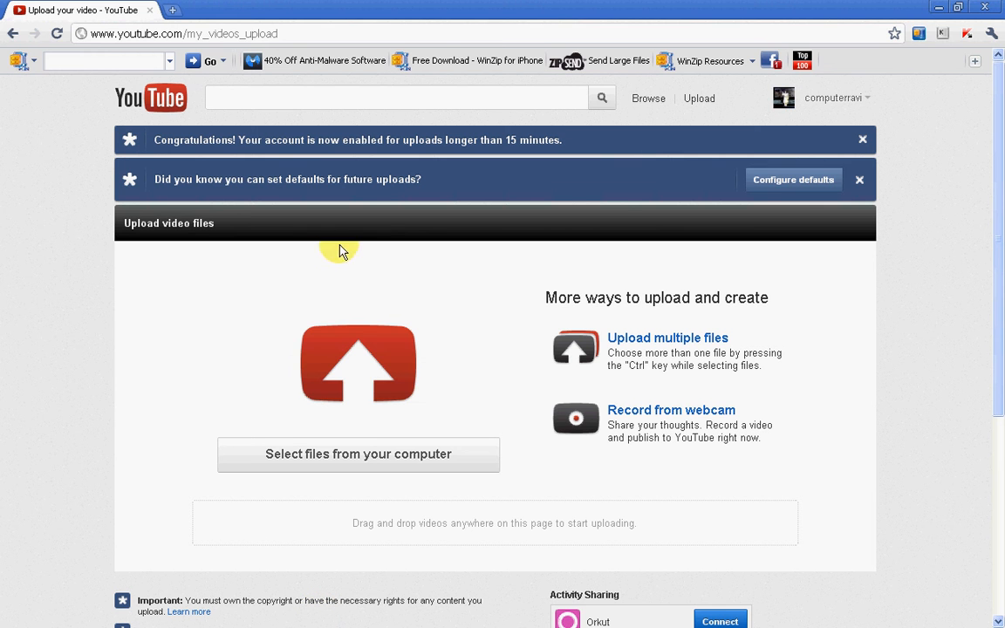
{"action": "mouse_move", "coordinate": [638, 594]}
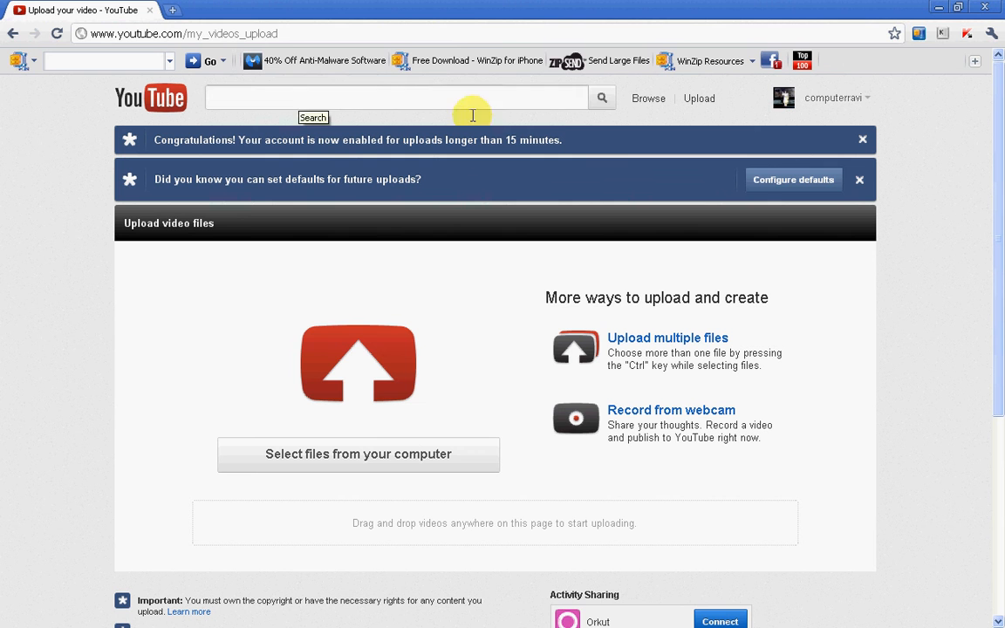
{"action": "mouse_move", "coordinate": [698, 97]}
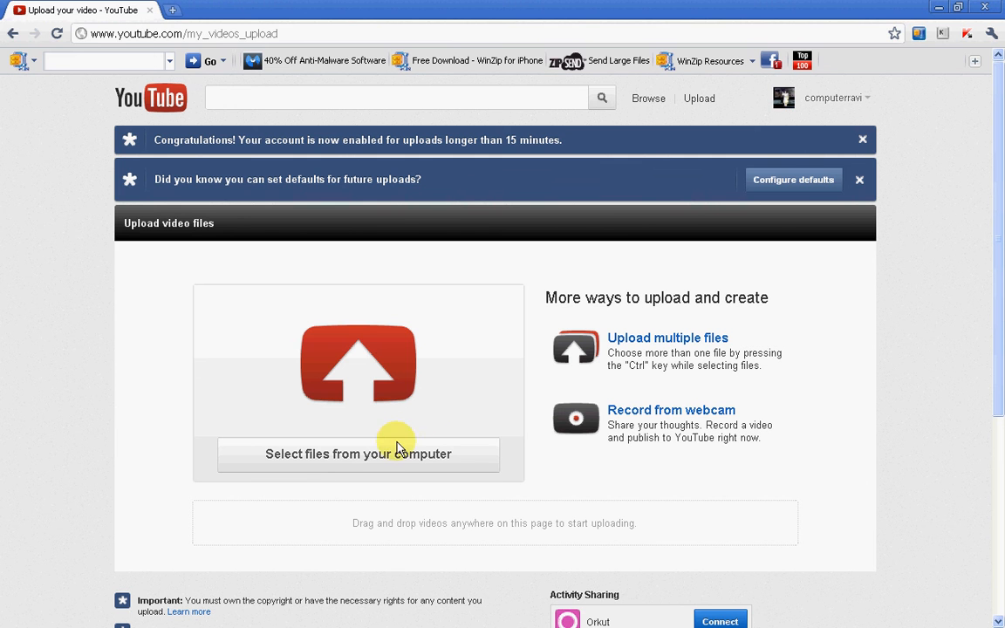
{"action": "mouse_move", "coordinate": [353, 449]}
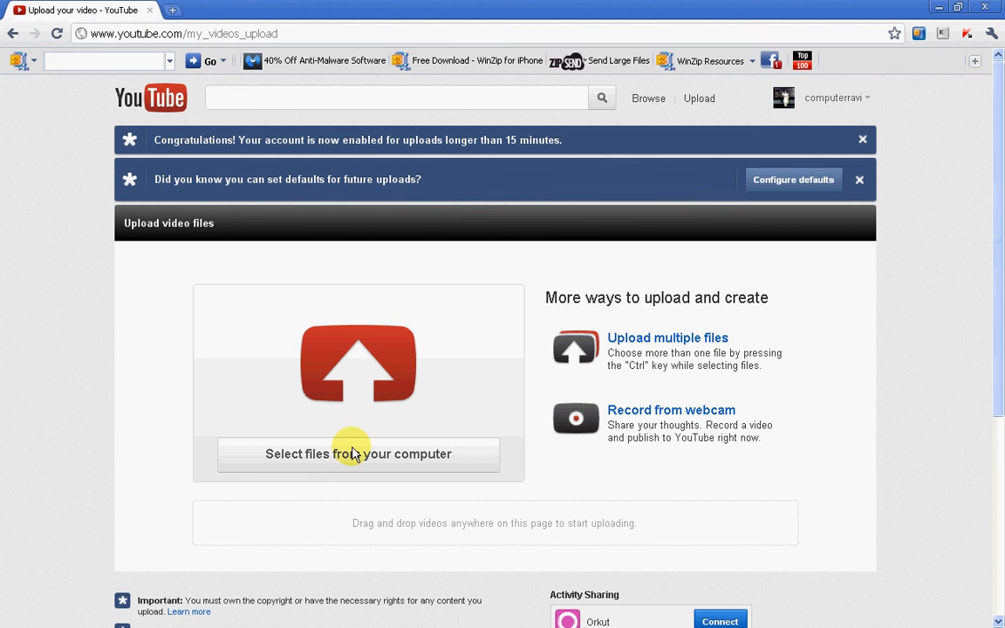
{"action": "mouse_move", "coordinate": [344, 471]}
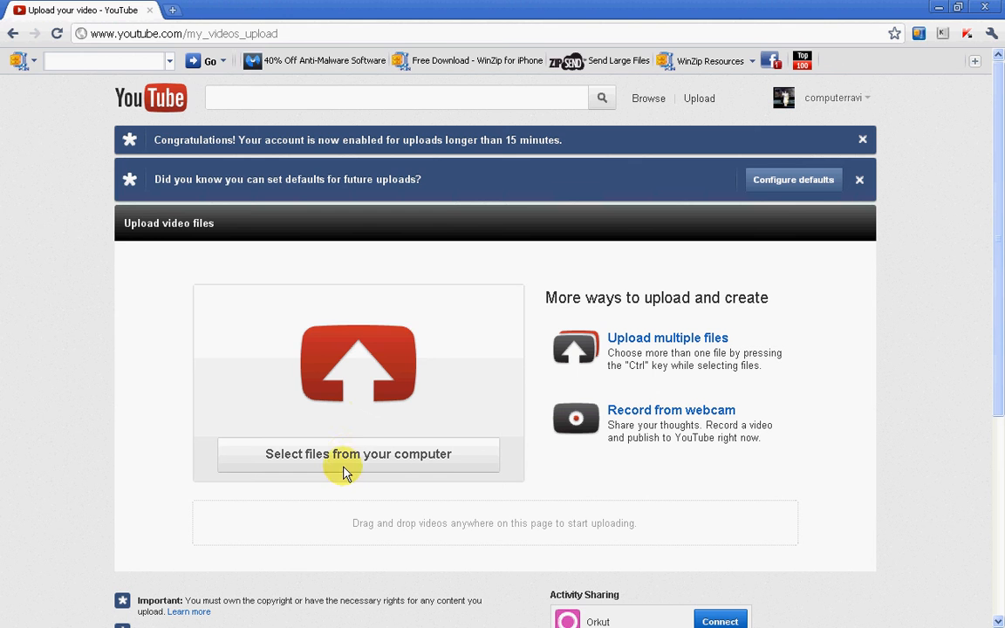
- Open the upload file picker and cancel it without selecting a video
{"action": "left_click", "coordinate": [358, 454]}
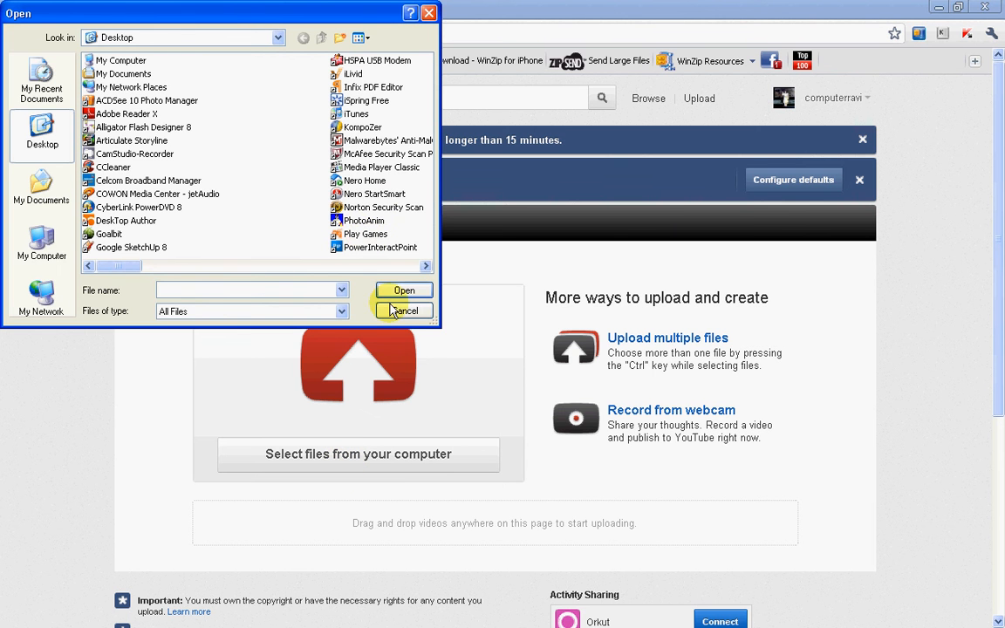
{"action": "left_click", "coordinate": [403, 311]}
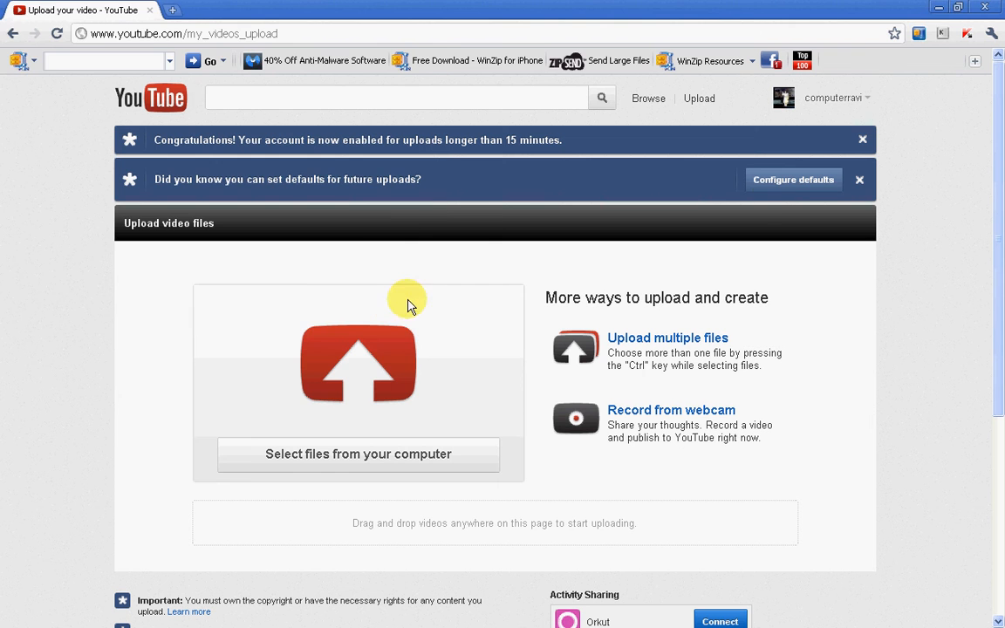
{"action": "mouse_move", "coordinate": [939, 9]}
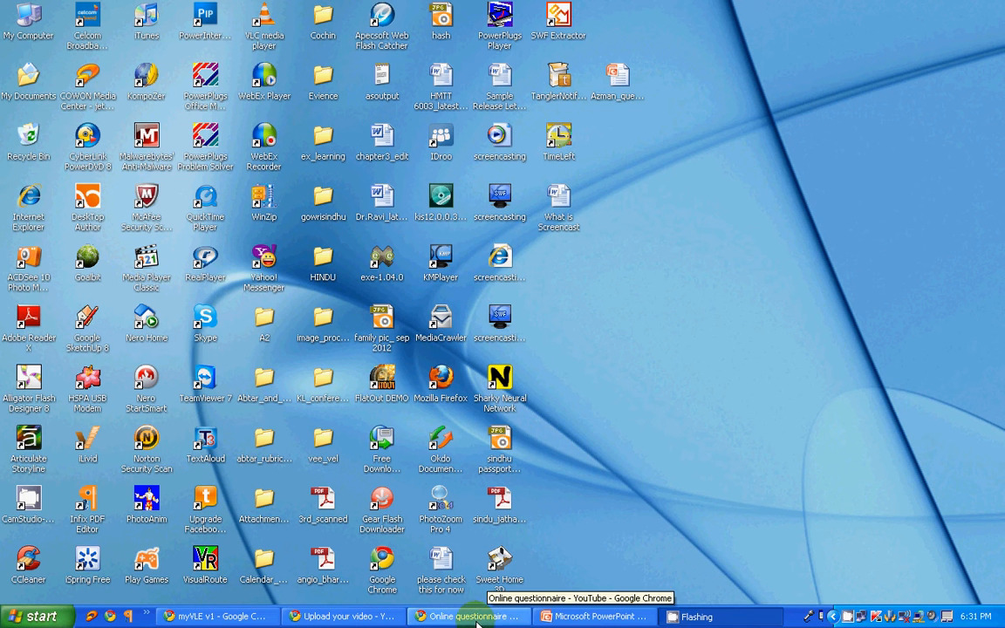
- Switch to the 'Online questionnaire' video page and scroll down to its description area
{"action": "left_click", "coordinate": [469, 614]}
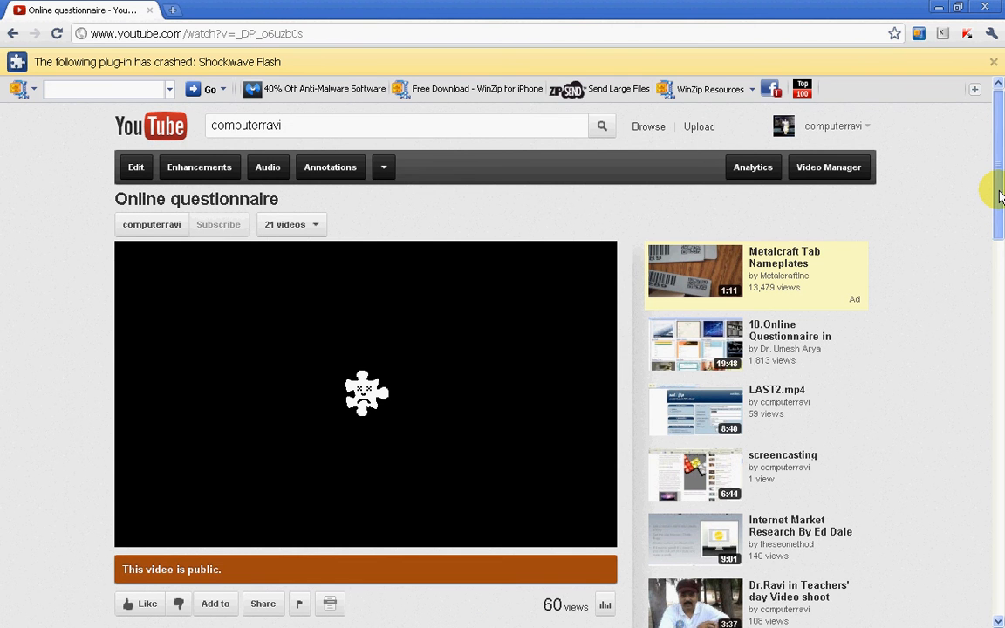
{"action": "scroll", "scroll_direction": "down", "scroll_amount": 3}
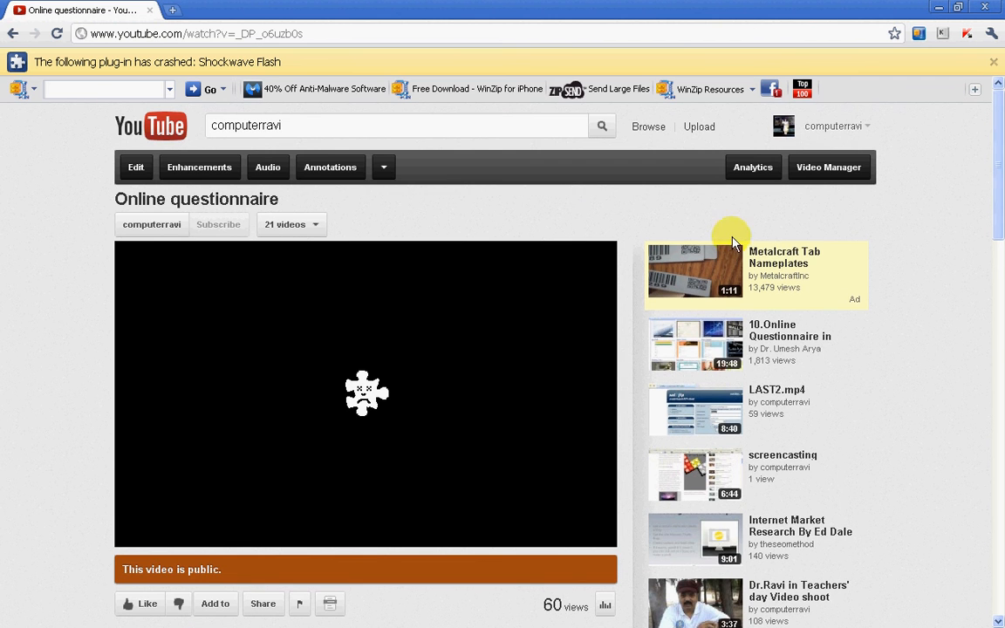
{"action": "mouse_move", "coordinate": [358, 447]}
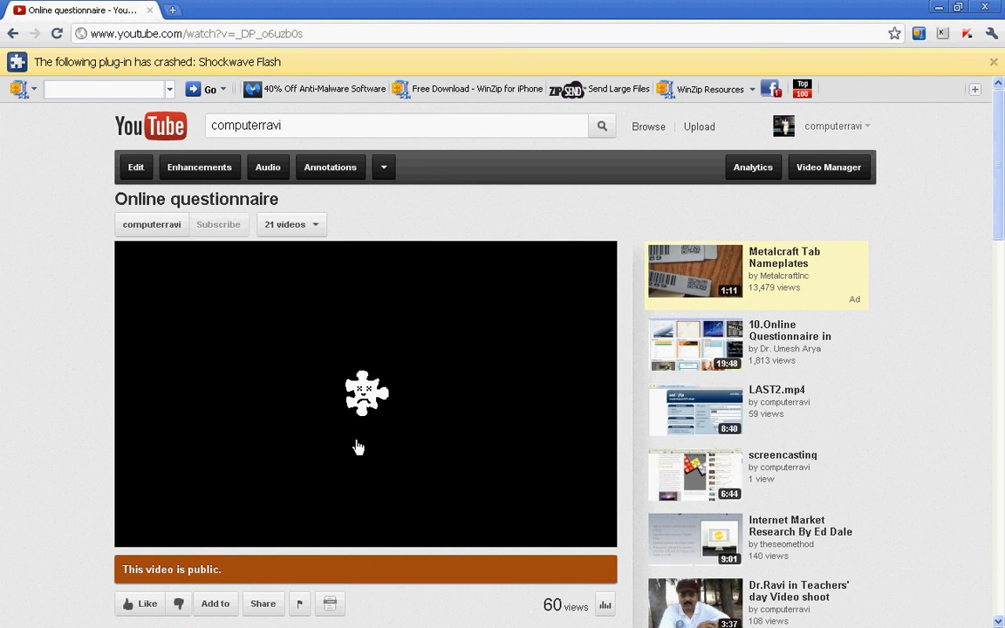
{"action": "mouse_move", "coordinate": [998, 176]}
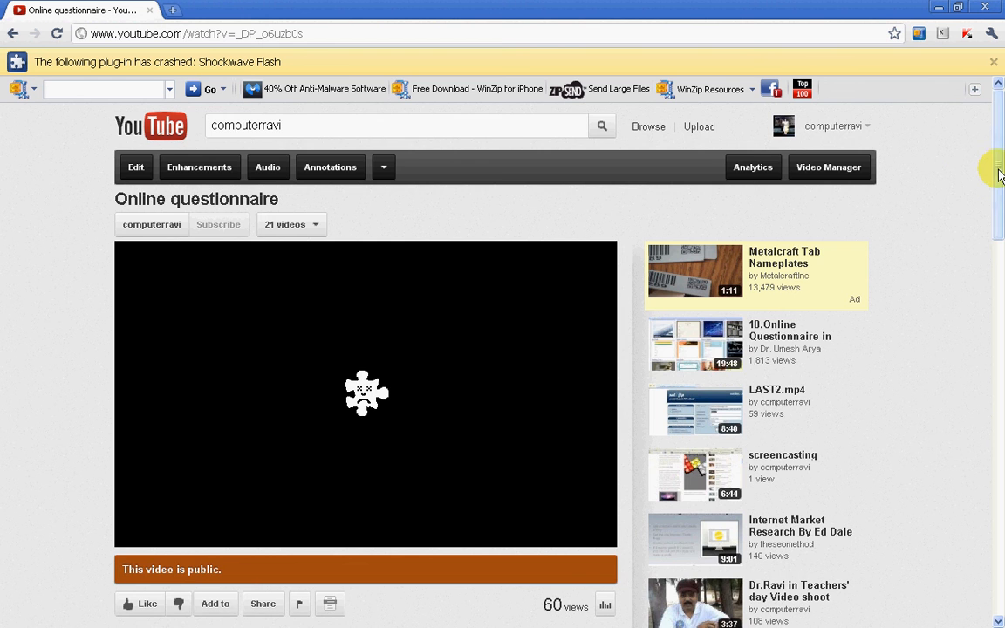
{"action": "scroll", "scroll_direction": "down", "scroll_amount": 3}
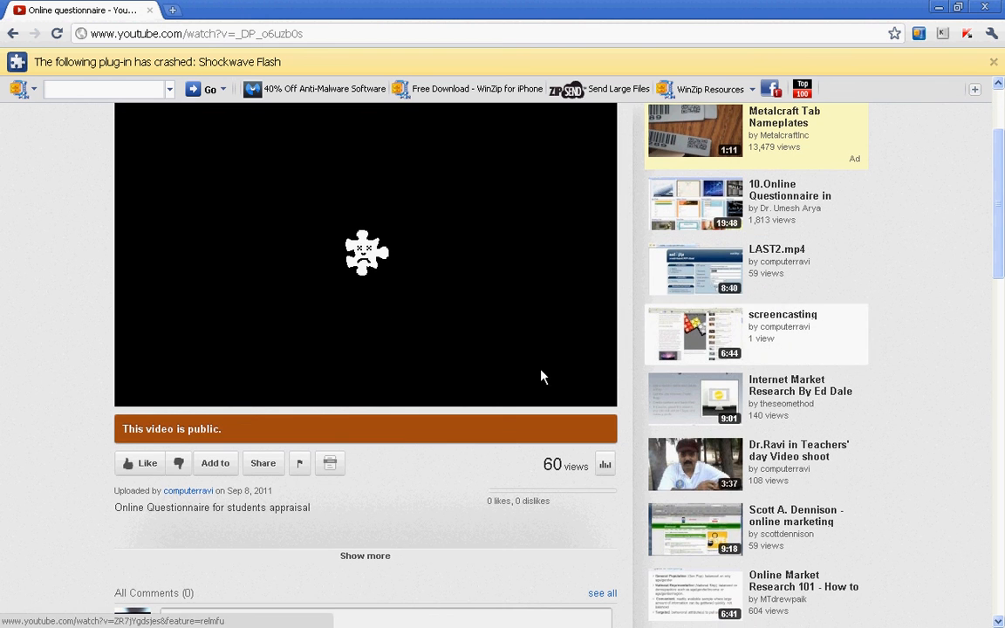
{"action": "mouse_move", "coordinate": [259, 463]}
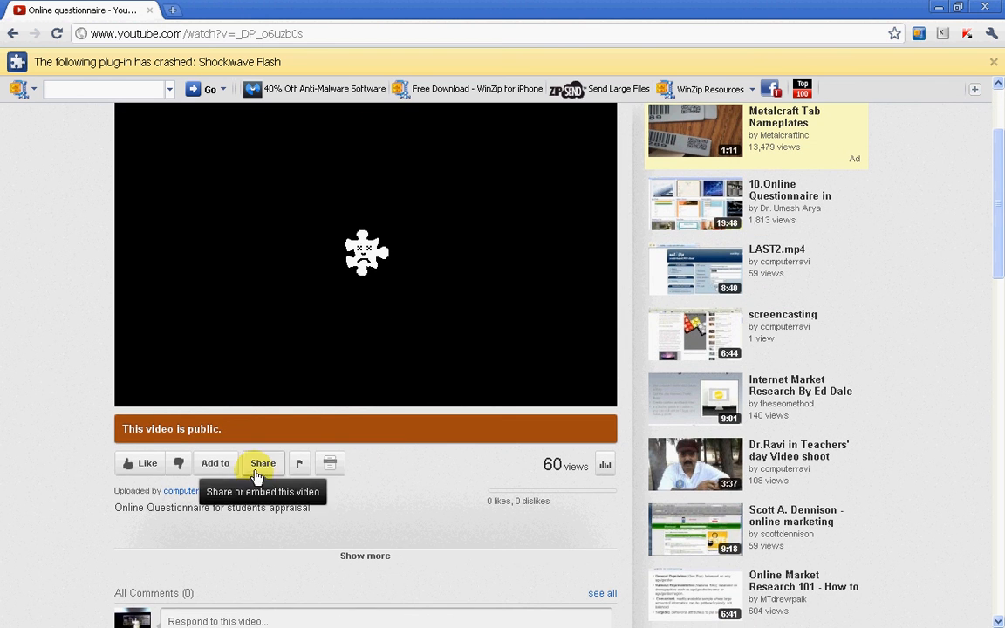
{"action": "mouse_move", "coordinate": [223, 471]}
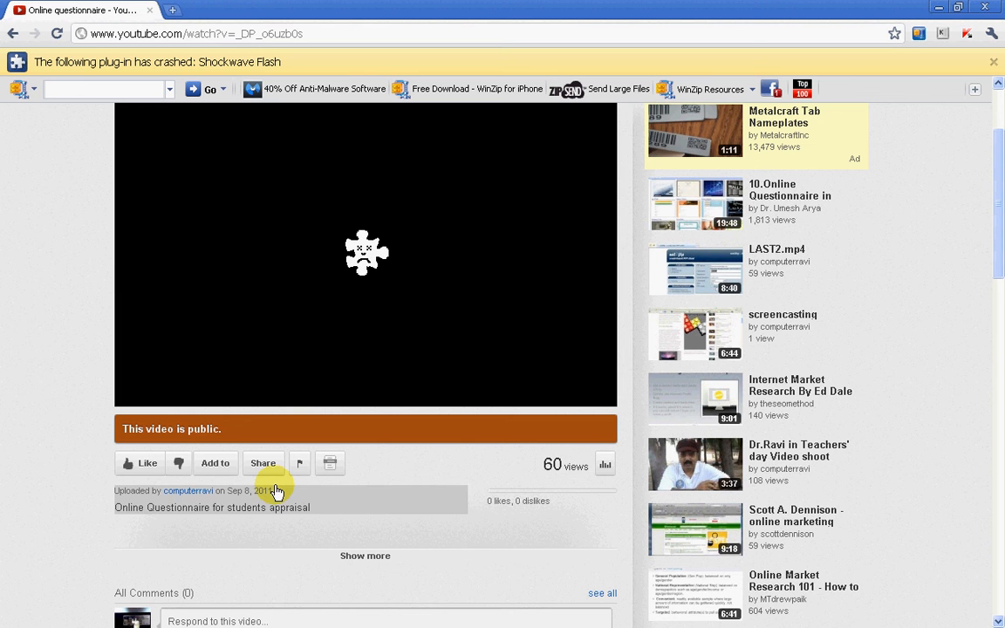
{"action": "mouse_move", "coordinate": [264, 468]}
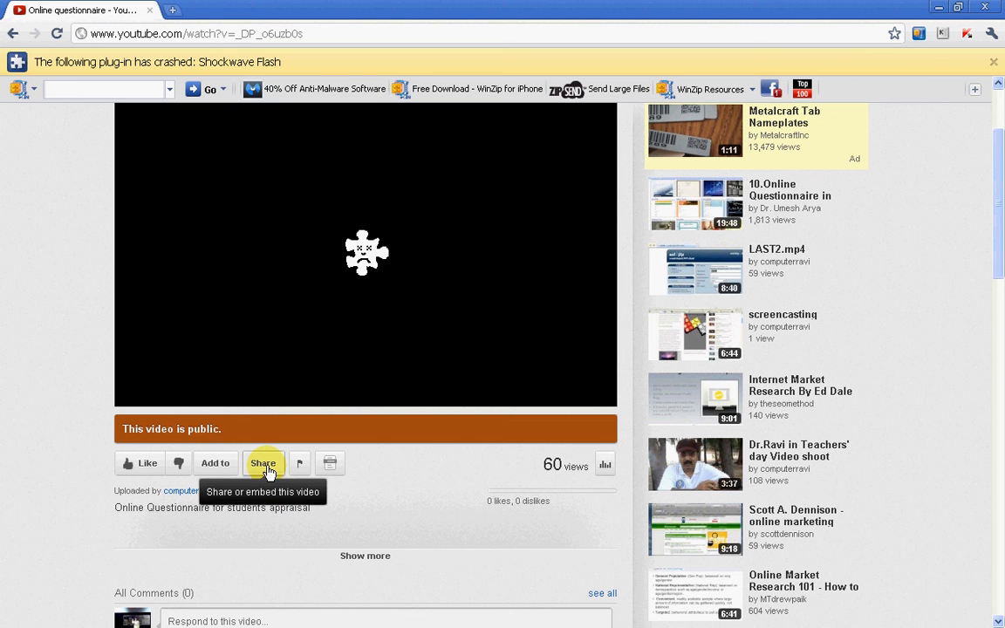
- Open the Share panel for 'Online questionnaire' and display the embed code
{"action": "left_click", "coordinate": [263, 463]}
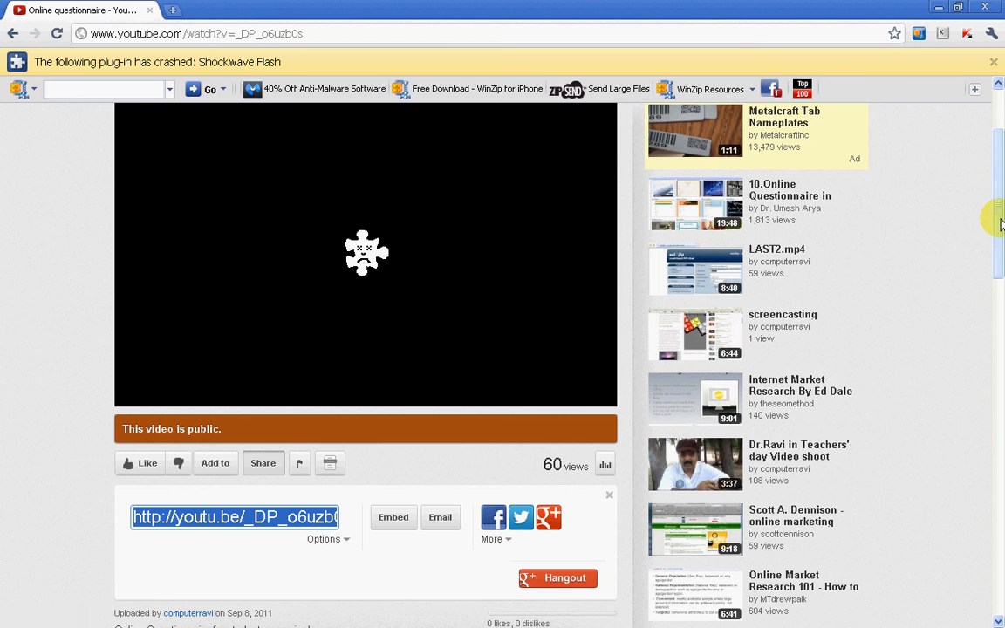
{"action": "scroll", "scroll_direction": "down", "scroll_amount": 3}
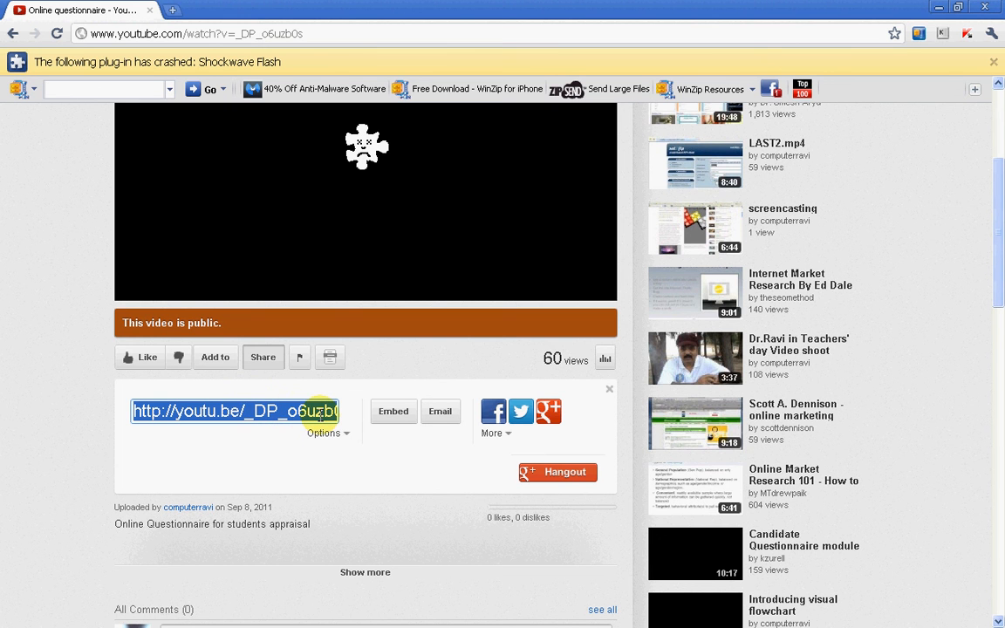
{"action": "mouse_move", "coordinate": [393, 424]}
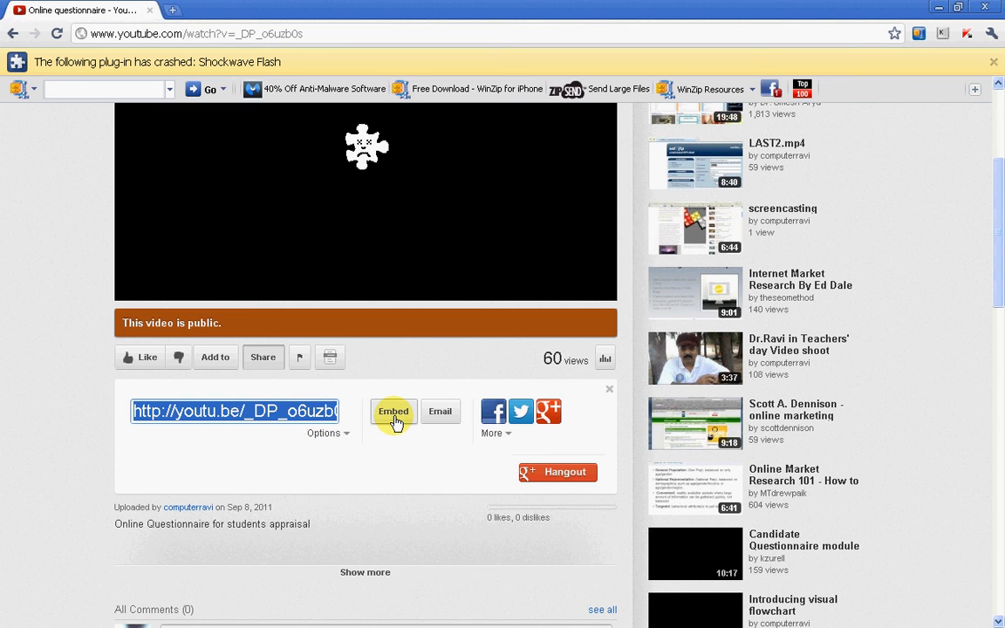
{"action": "left_click", "coordinate": [393, 411]}
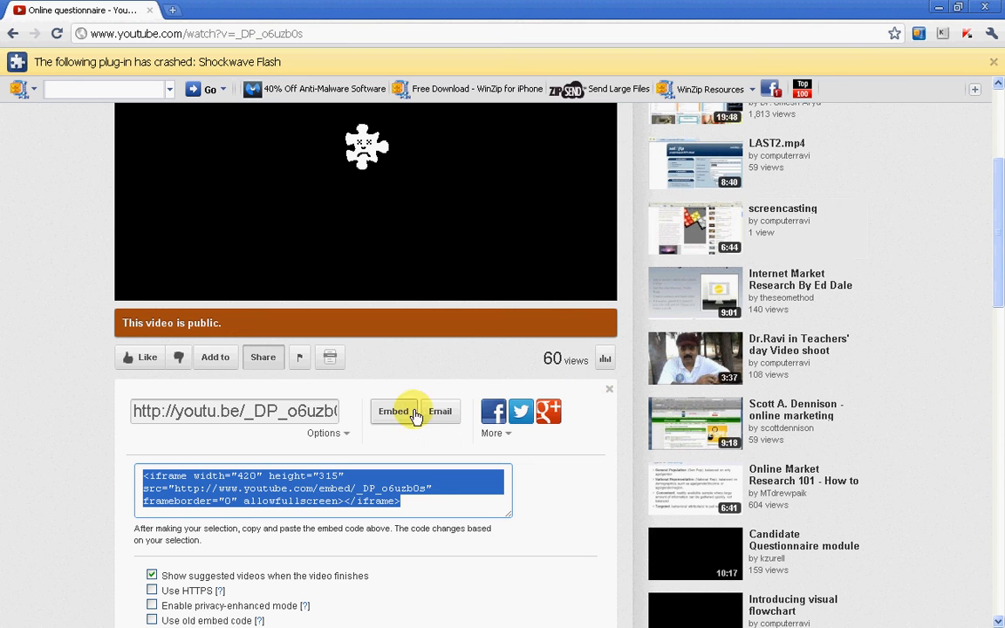
{"action": "mouse_move", "coordinate": [212, 468]}
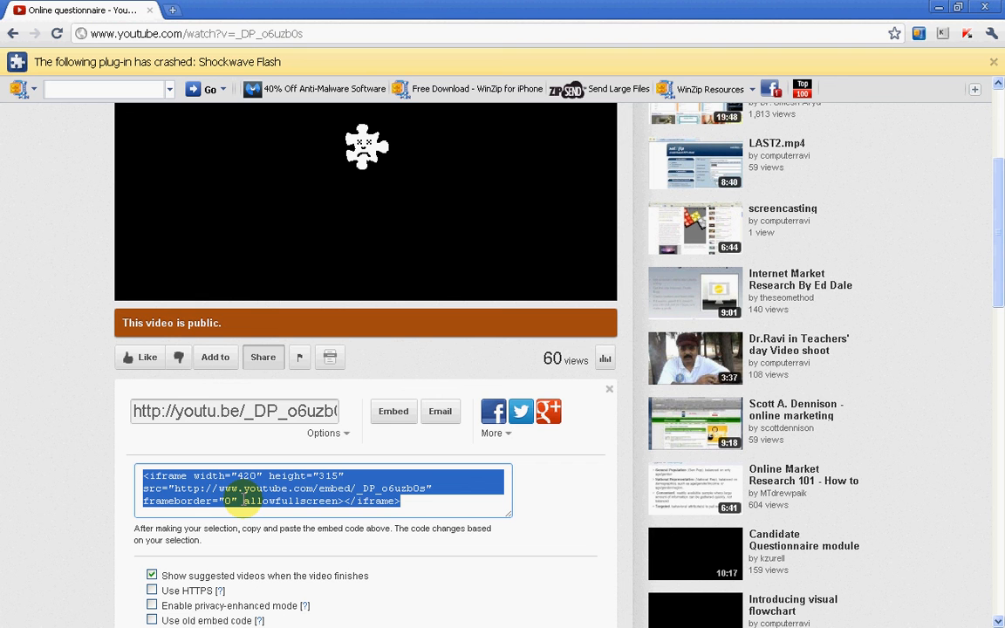
{"action": "mouse_move", "coordinate": [620, 307]}
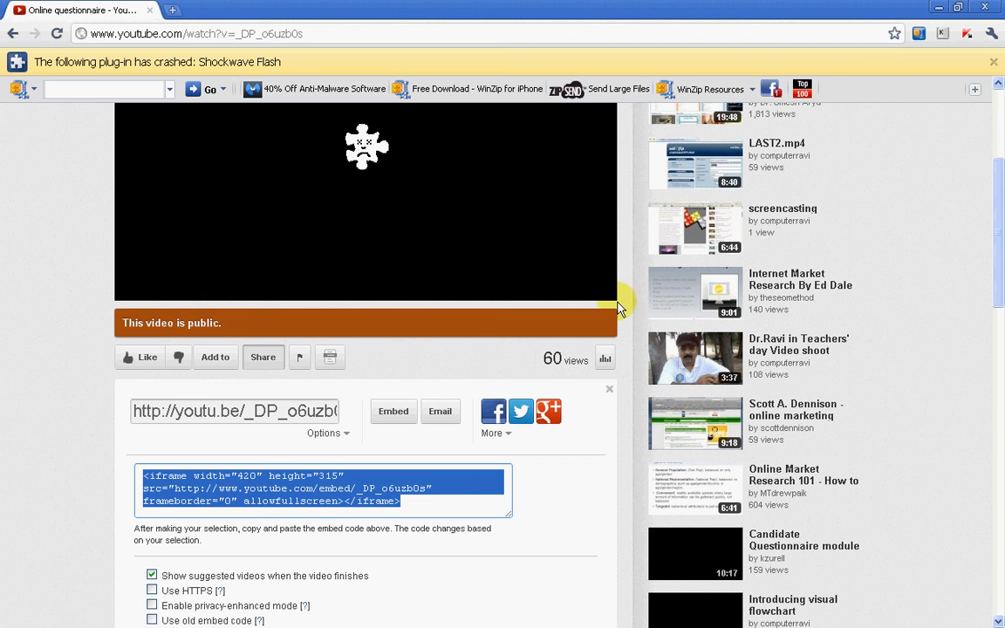